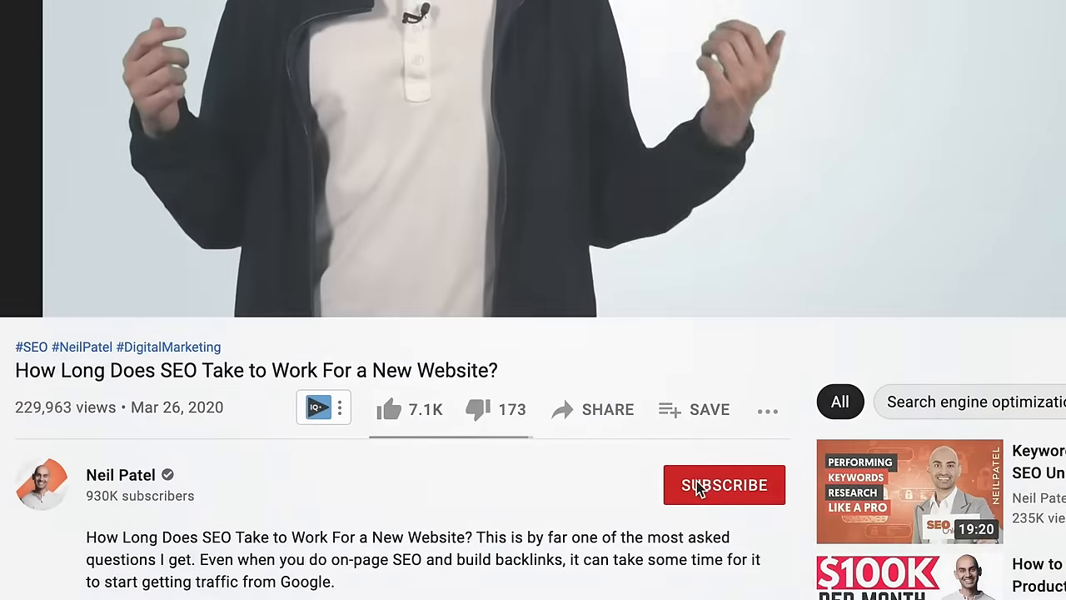
- Subscribe to the channel that posted the SEO video
click(723, 484)
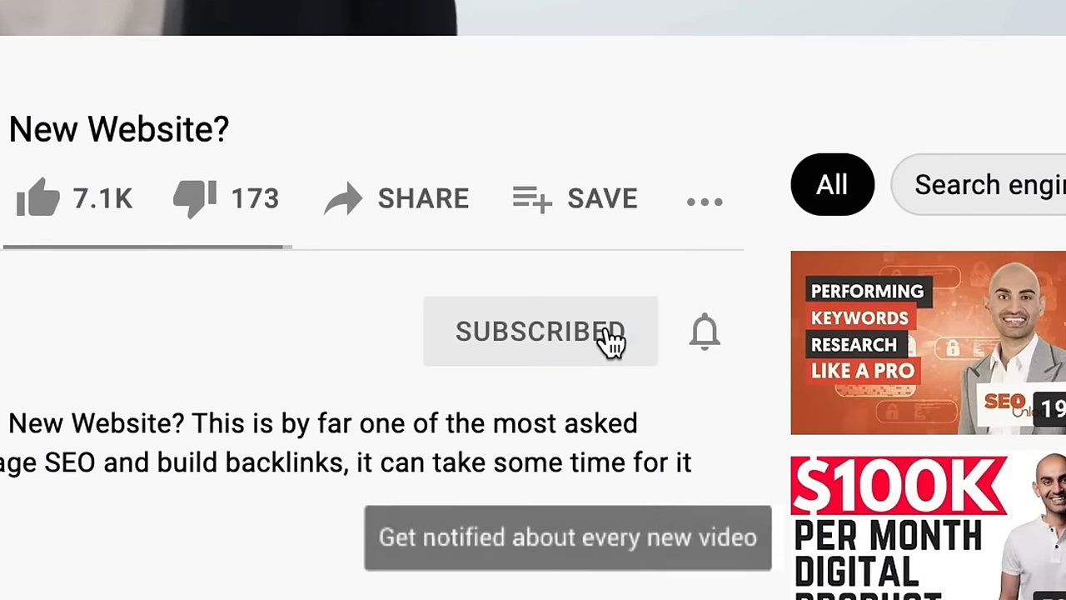
click(704, 331)
text(neilpatel)
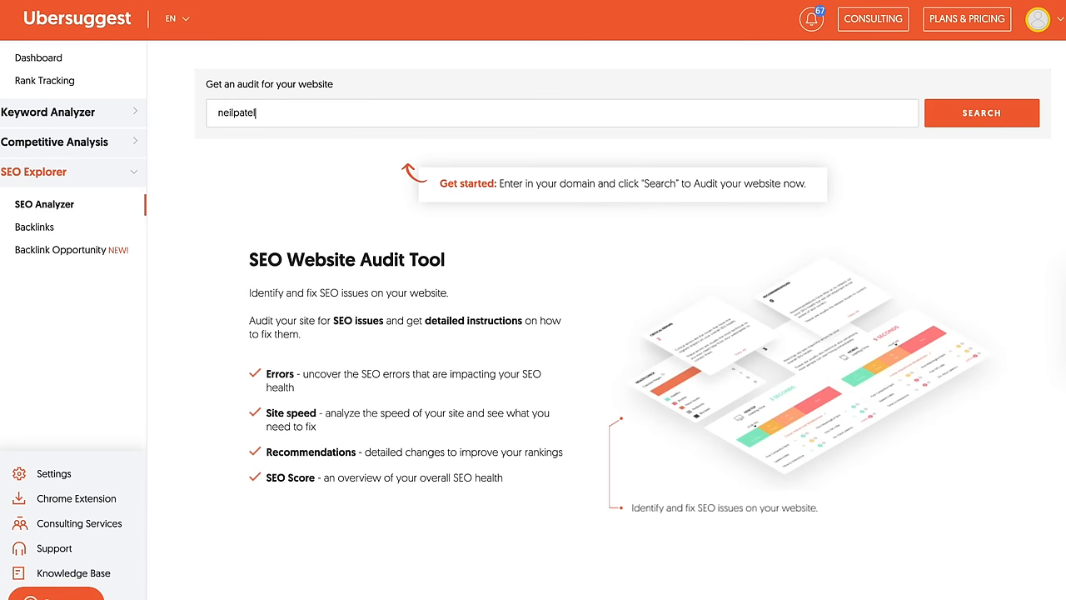
- Audit neilpatel.com and open the full SEO issues list with difficulty and impact
text(.com)
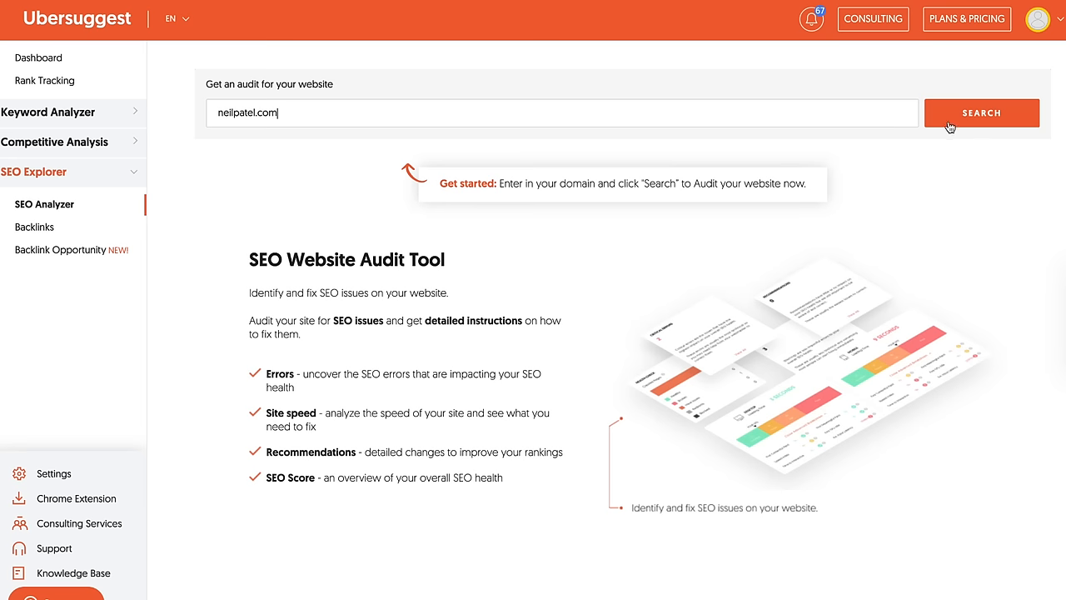
click(981, 113)
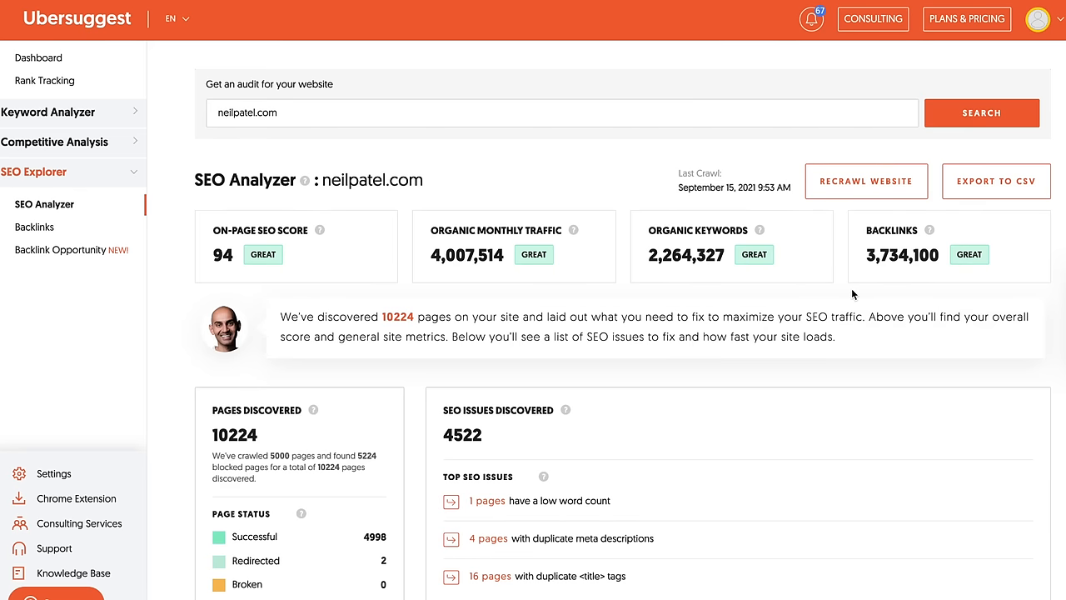
scroll(down, 3)
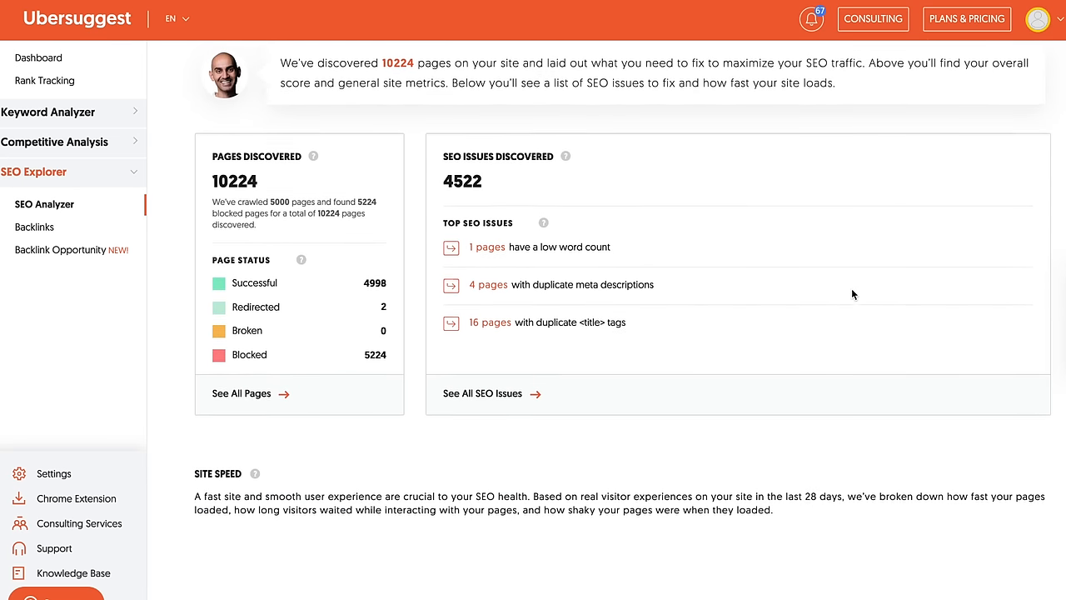
click(481, 393)
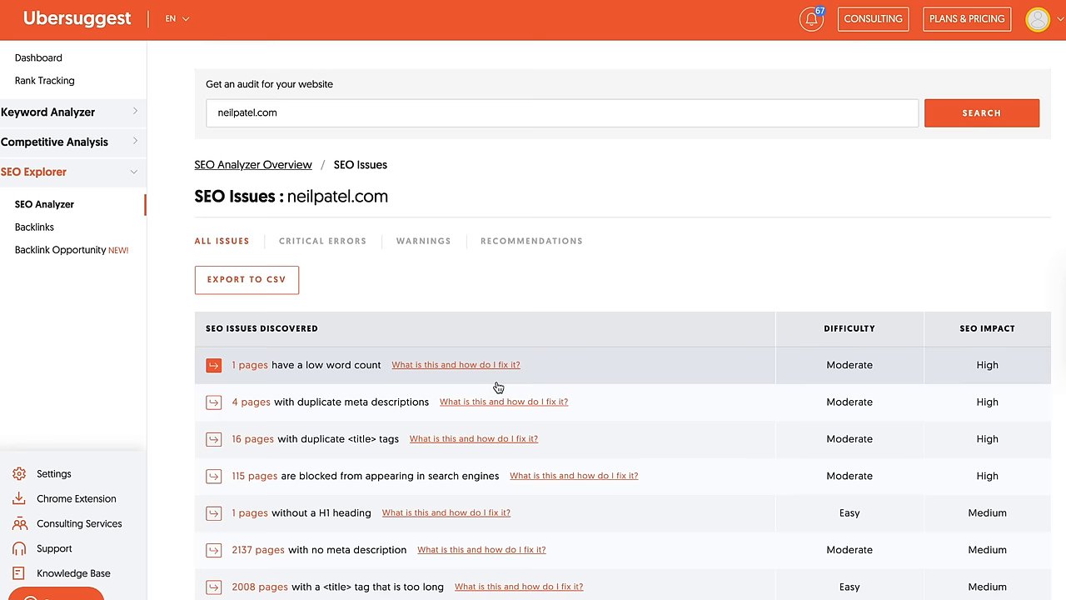
scroll(down, 3)
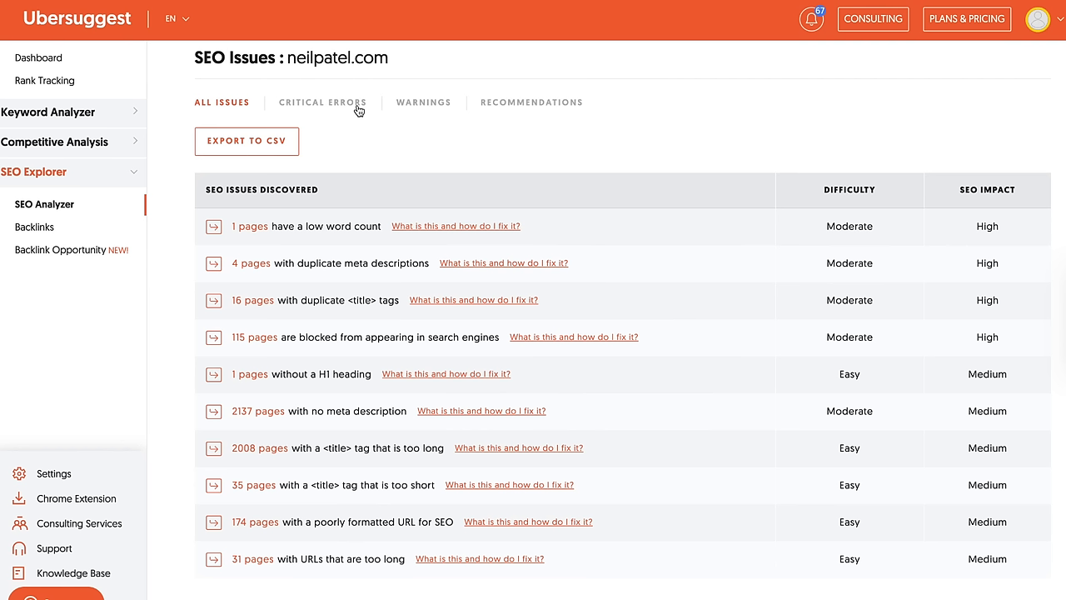
click(323, 103)
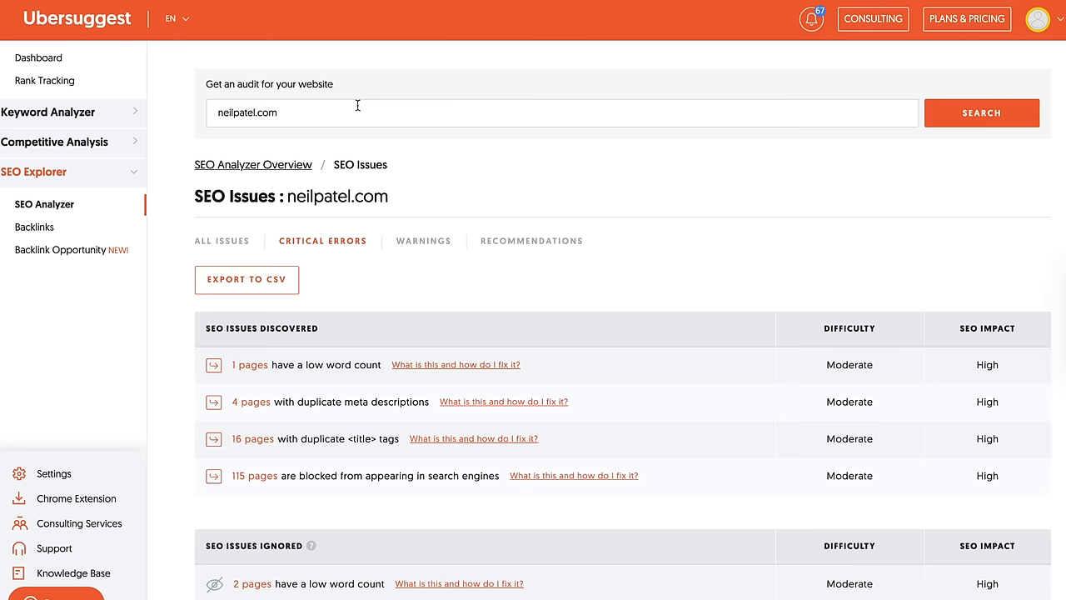
click(423, 240)
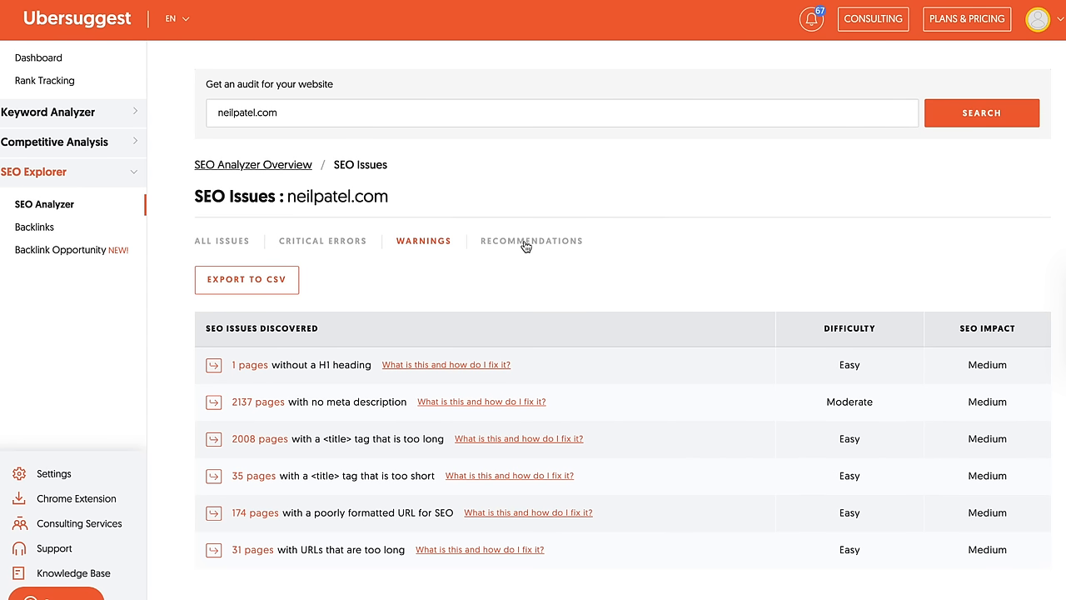
click(222, 240)
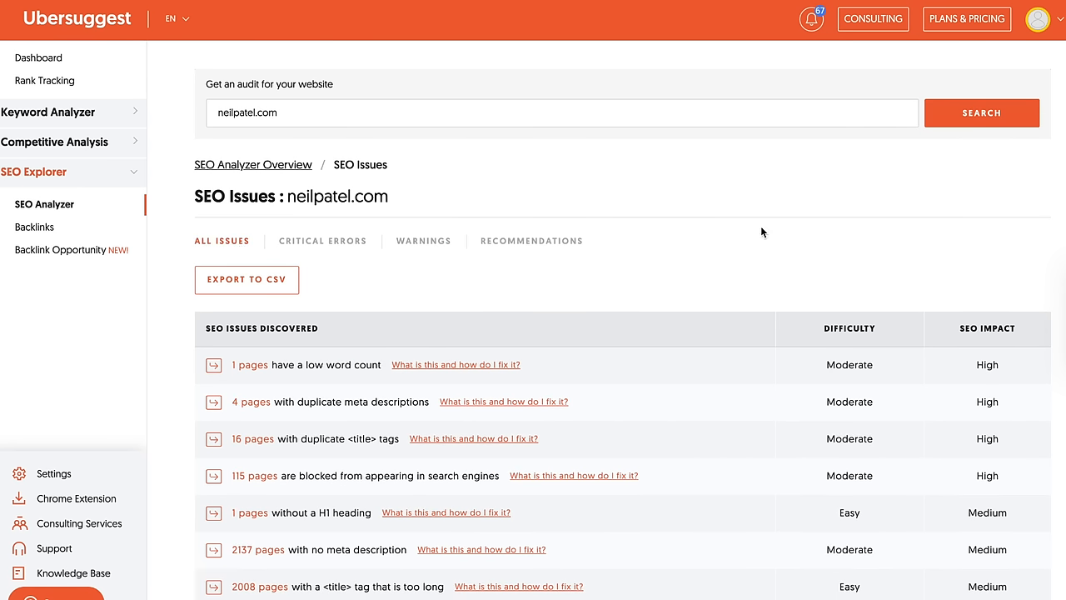